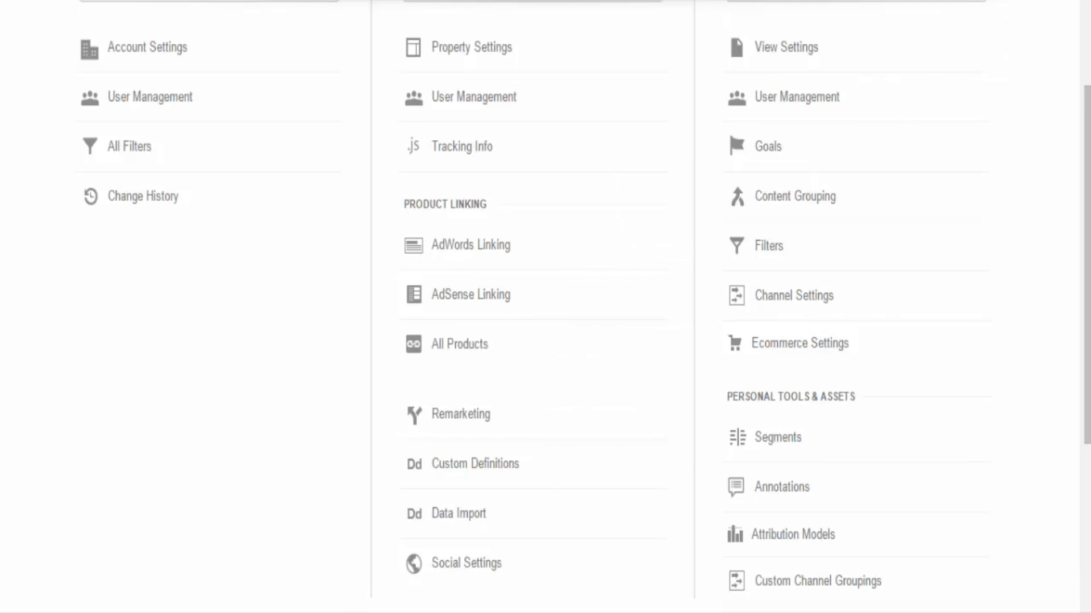
pyautogui.moveTo(429, 255)
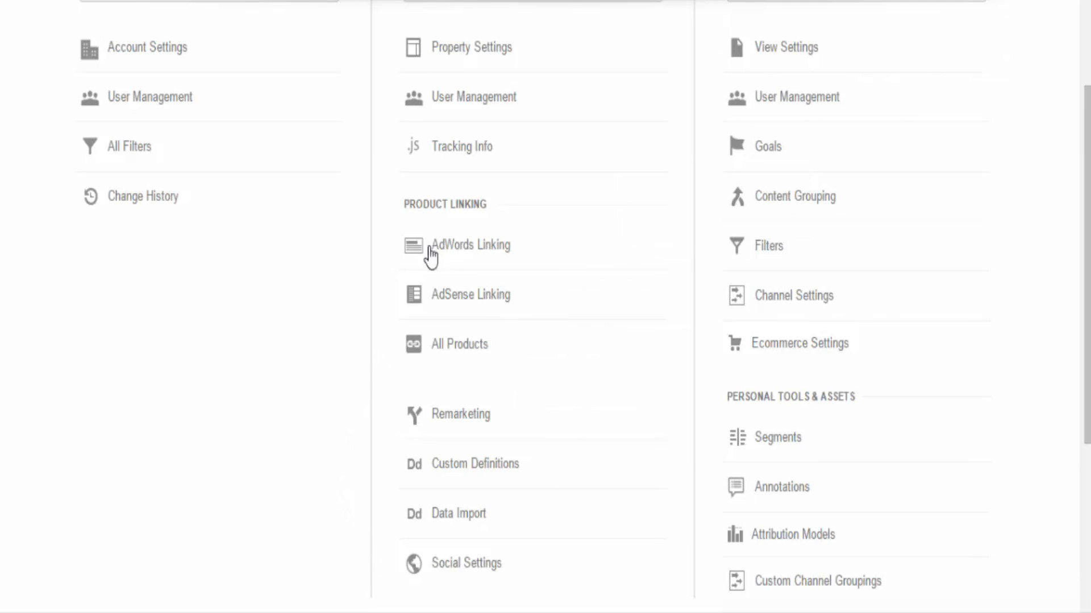
# Show the property's User Management page listing users and their permission levels
pyautogui.click(472, 96)
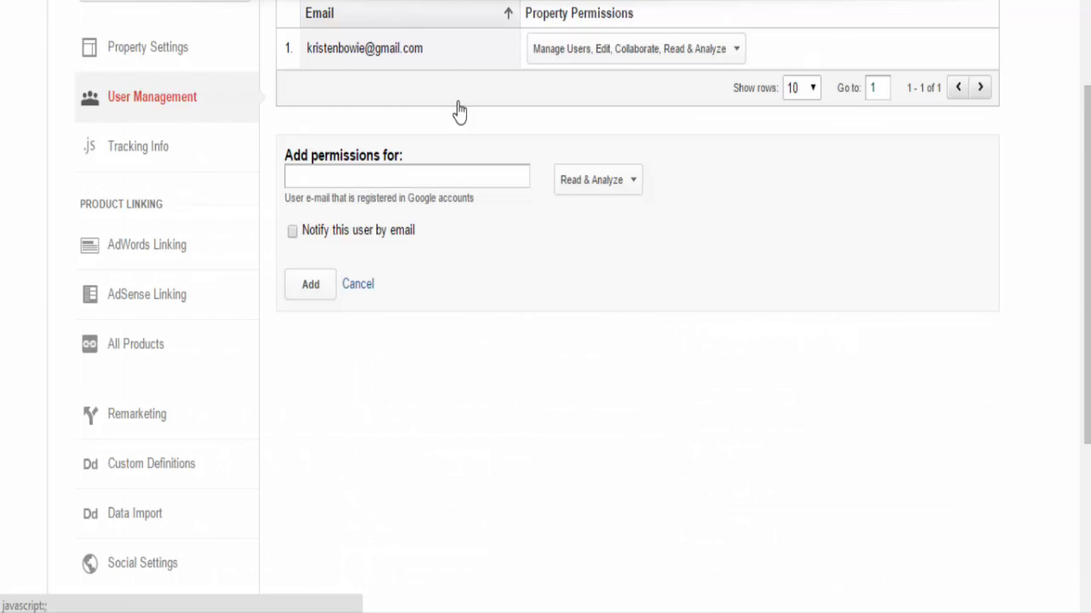
# Show the property's Tracking Code page with the Universal Analytics script
pyautogui.click(137, 147)
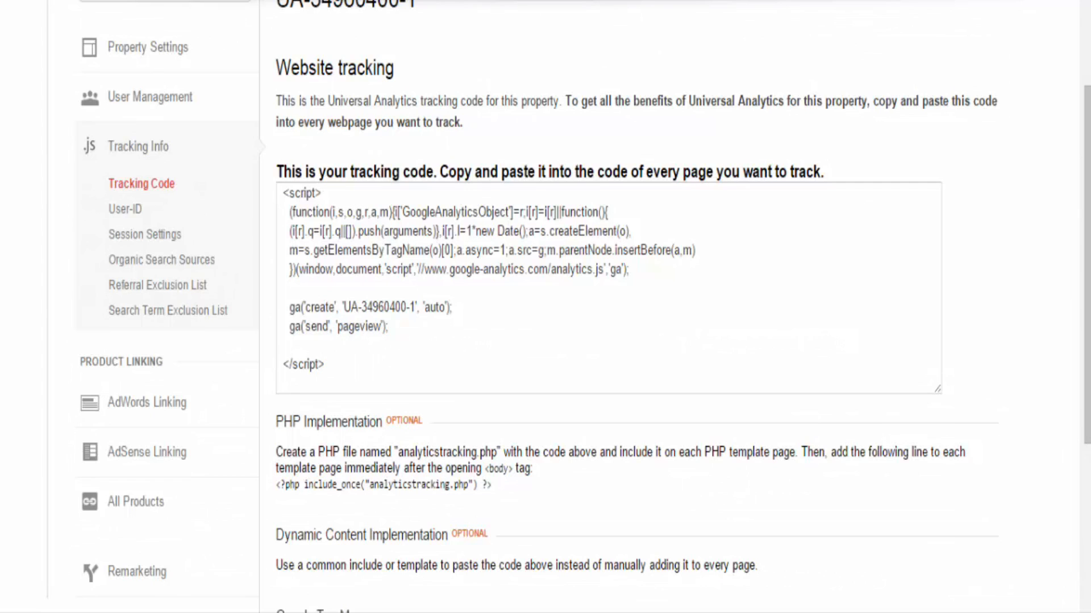
# Show the User-ID setup page with its full User-ID Policy for review
pyautogui.click(125, 209)
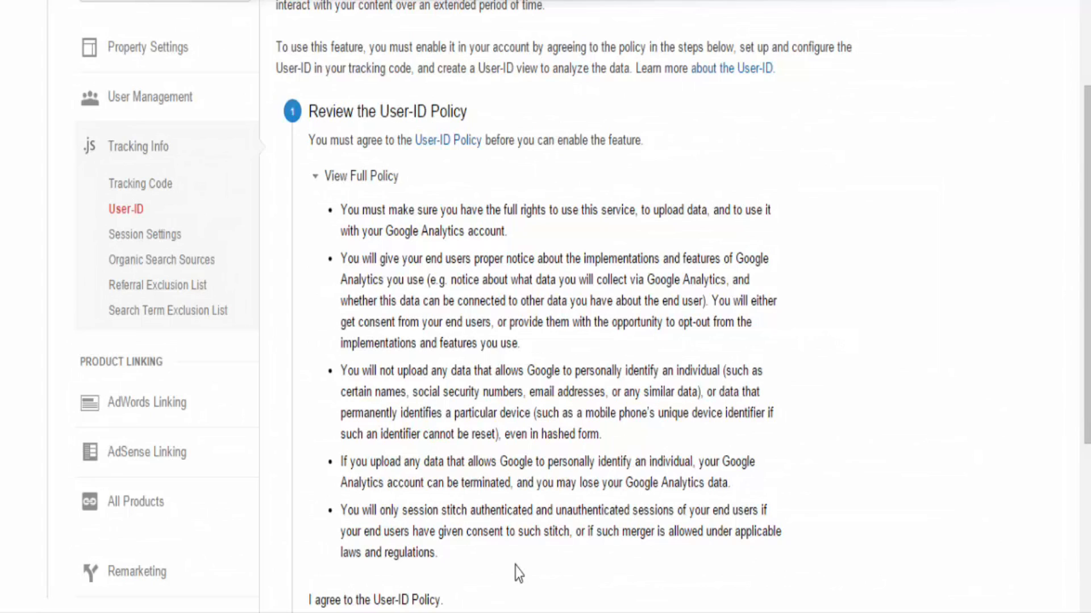
pyautogui.moveTo(631, 392)
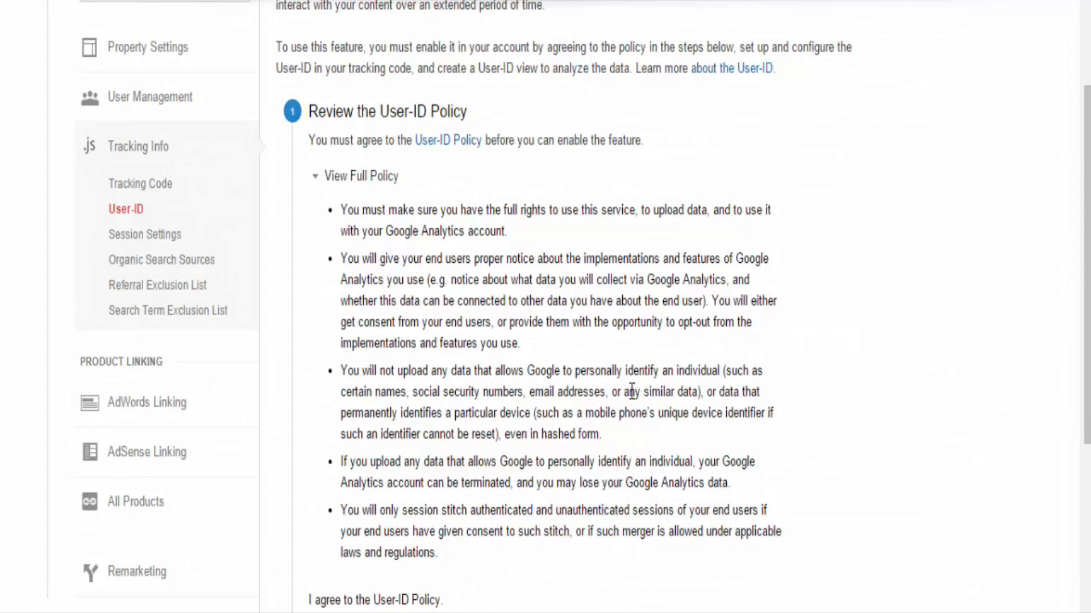
pyautogui.moveTo(476, 432)
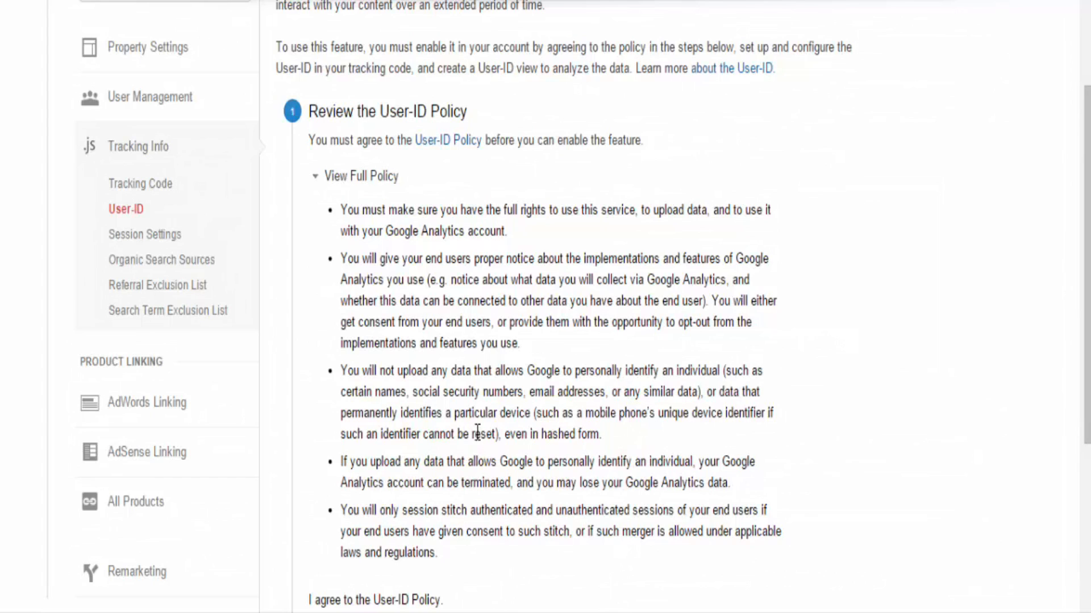
pyautogui.scroll(-3)
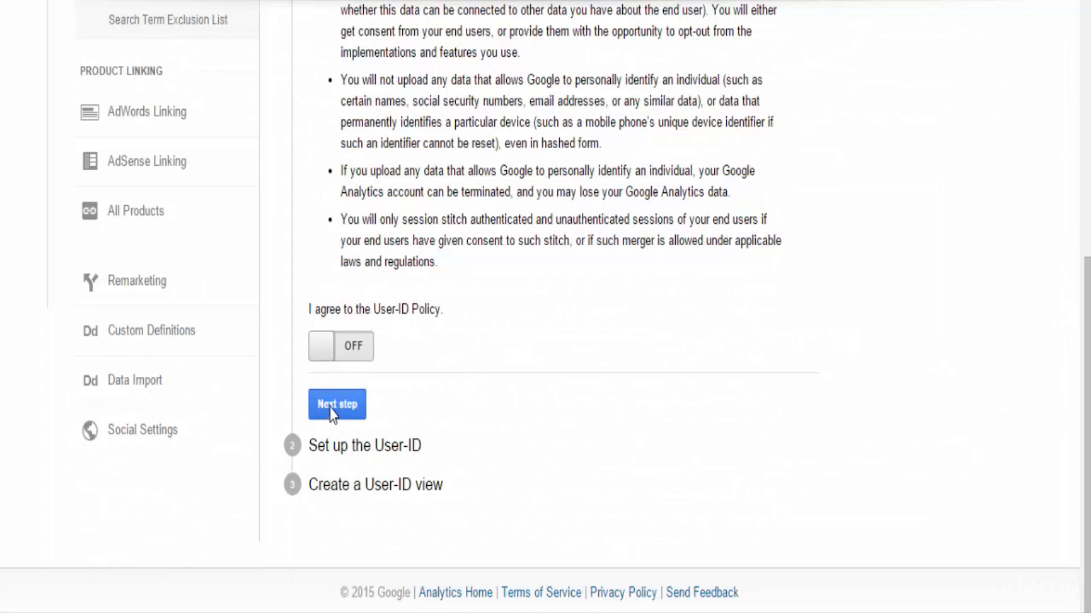
pyautogui.click(336, 404)
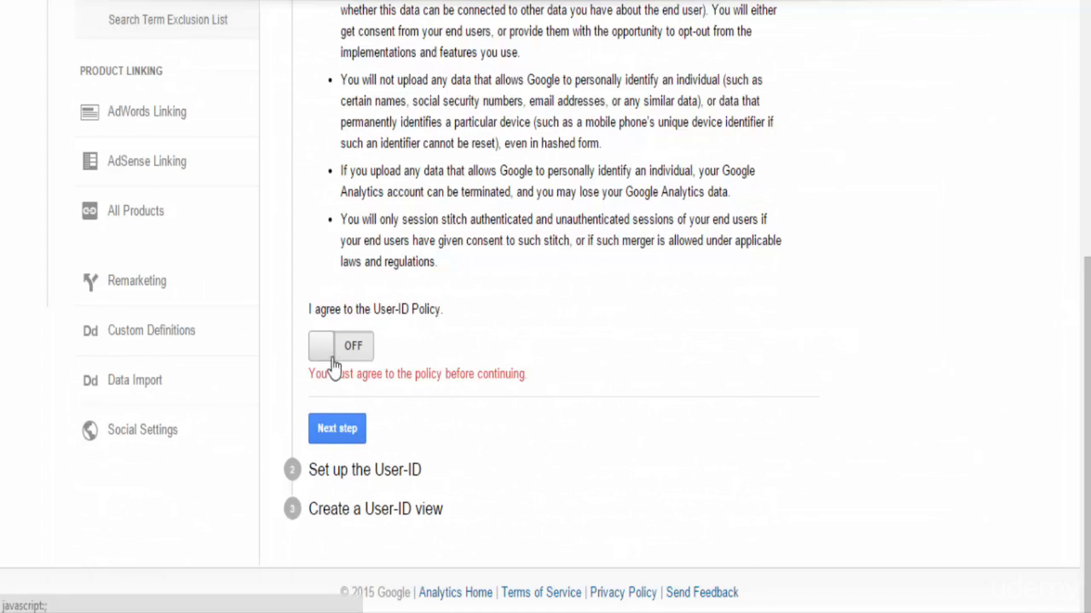
pyautogui.click(340, 346)
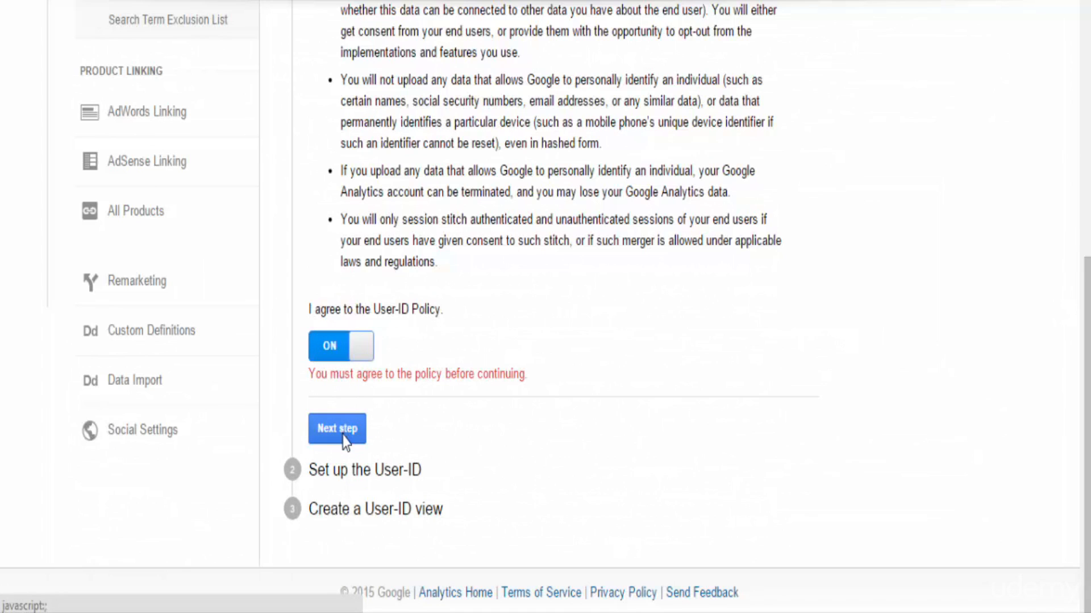
pyautogui.click(336, 429)
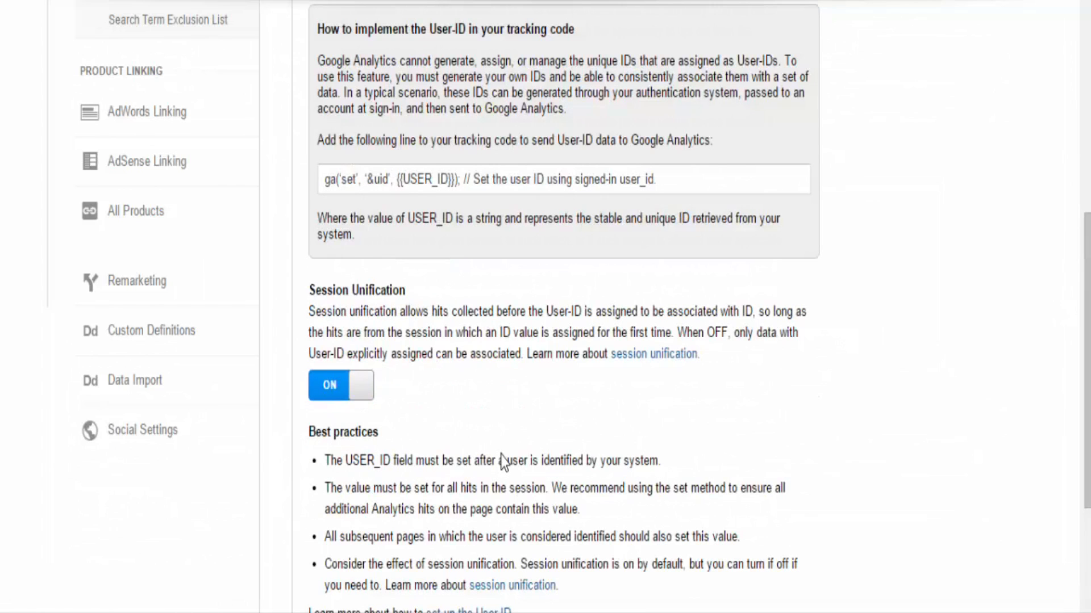
pyautogui.scroll(-3)
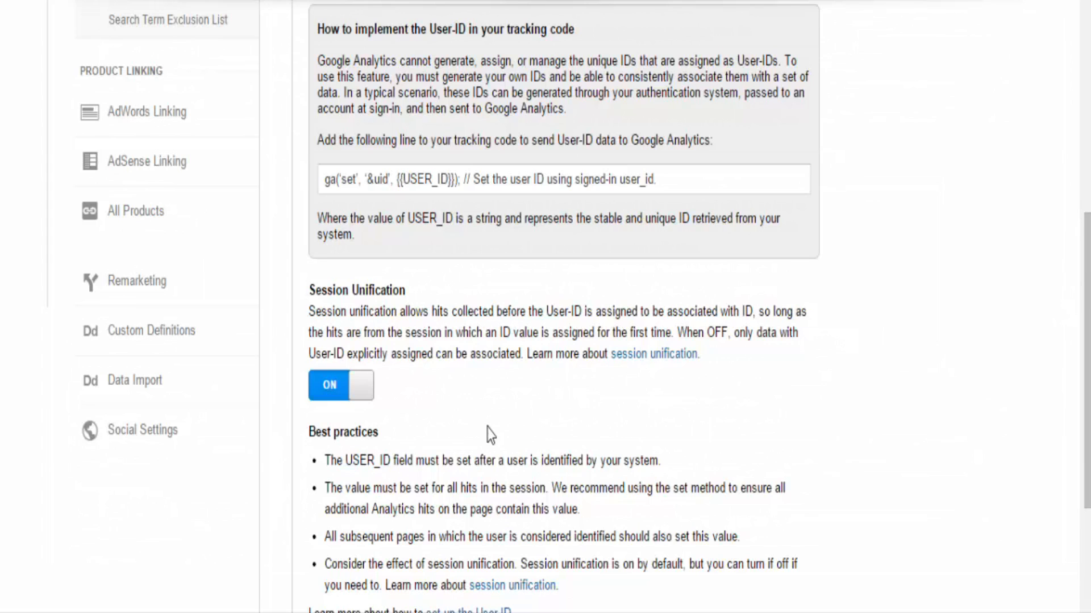
pyautogui.scroll(-3)
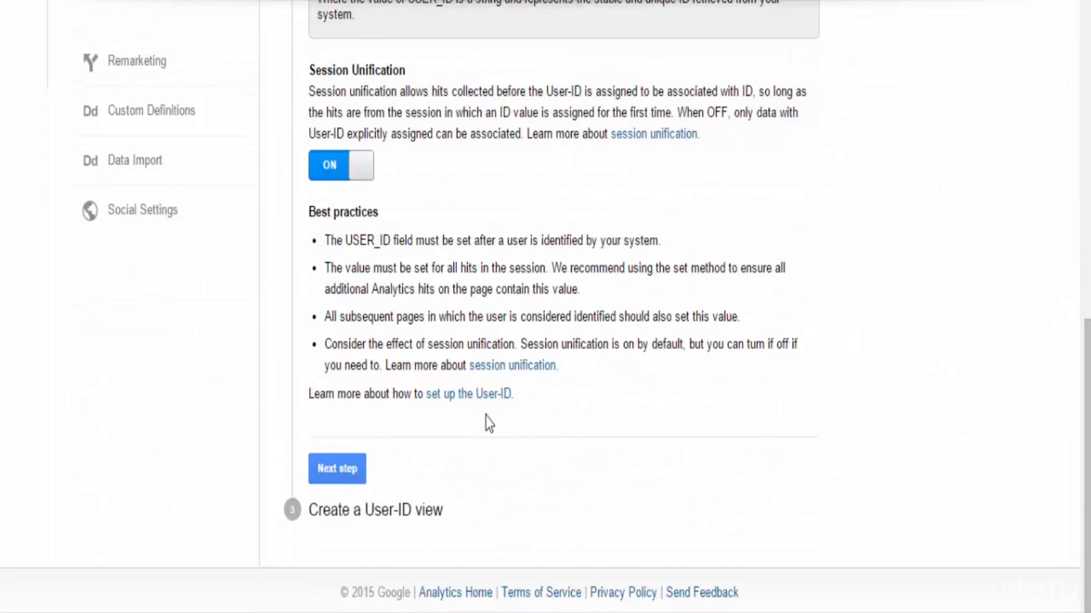
pyautogui.moveTo(410, 547)
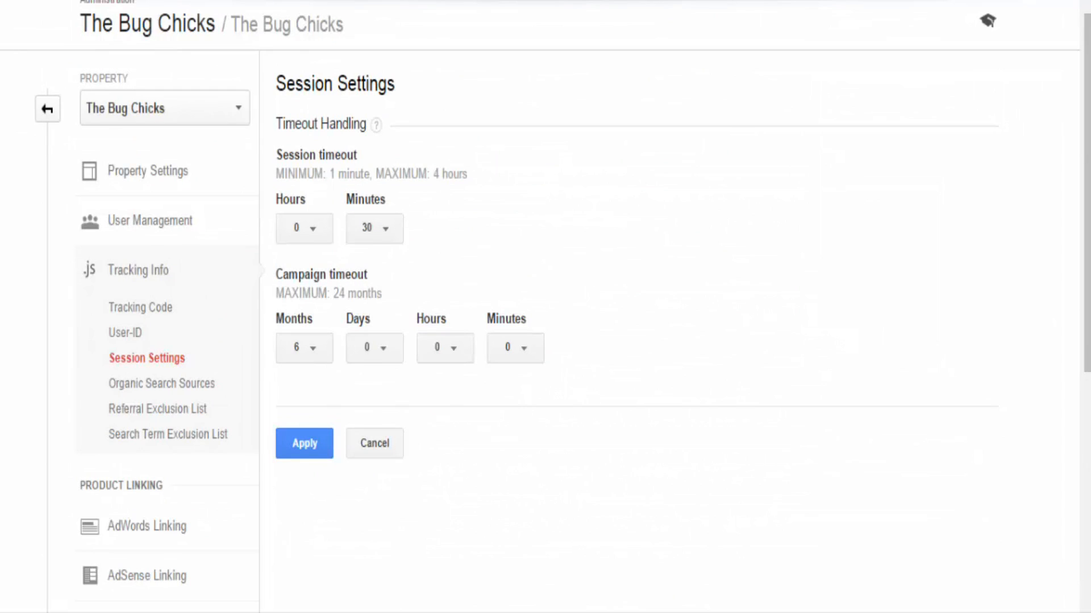
pyautogui.moveTo(1018, 234)
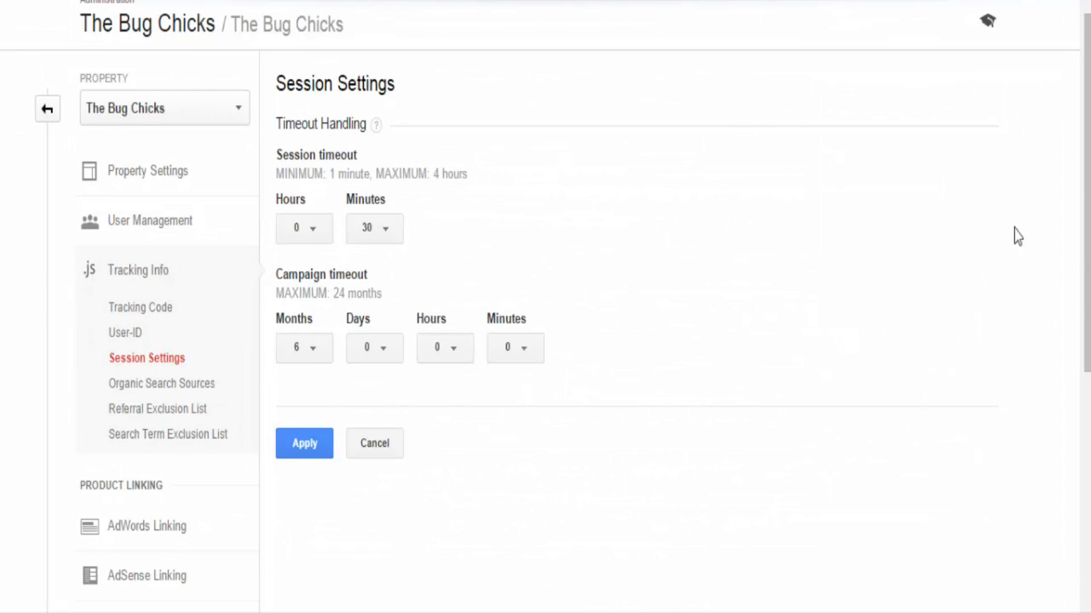
# Scroll to the Session Settings showing 30-minute session and 6-month campaign timeouts
pyautogui.scroll(-3)
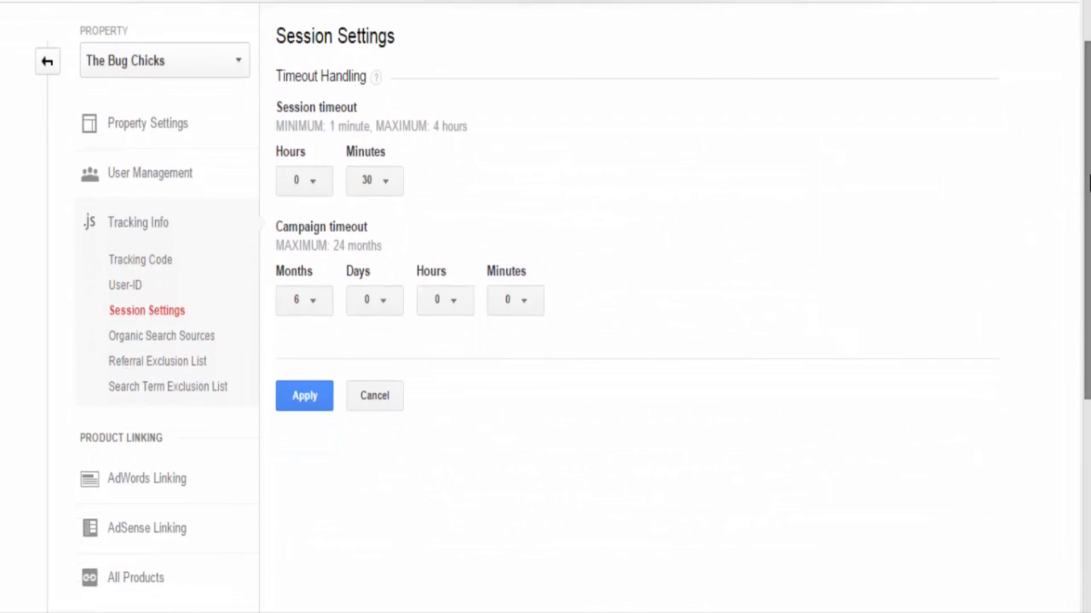
pyautogui.moveTo(1060, 214)
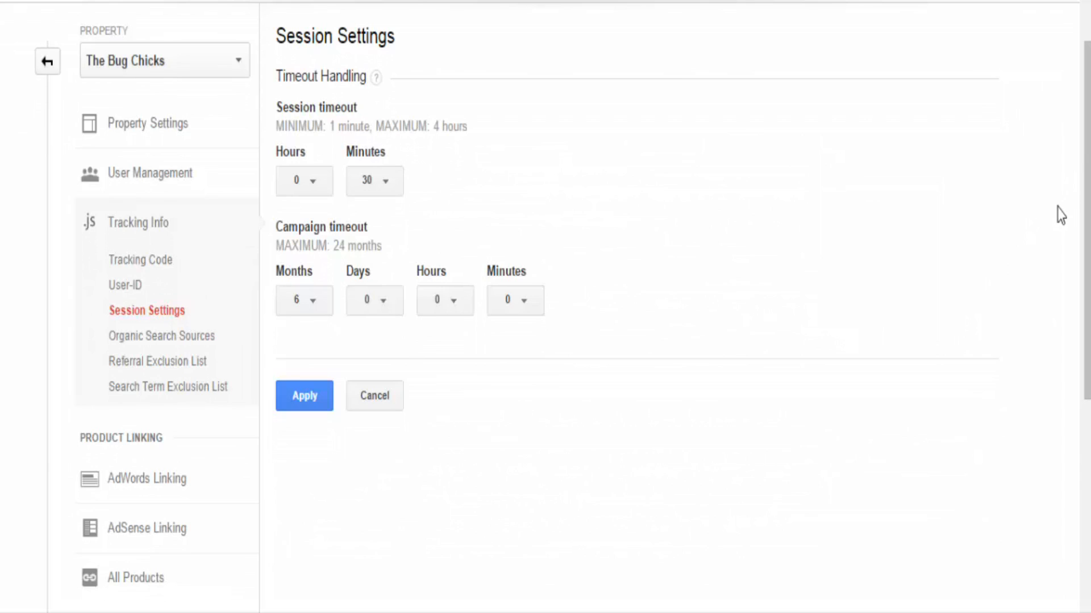
# Review the empty Referral Exclusion List, then the empty Search Term Exclusion List
pyautogui.click(160, 336)
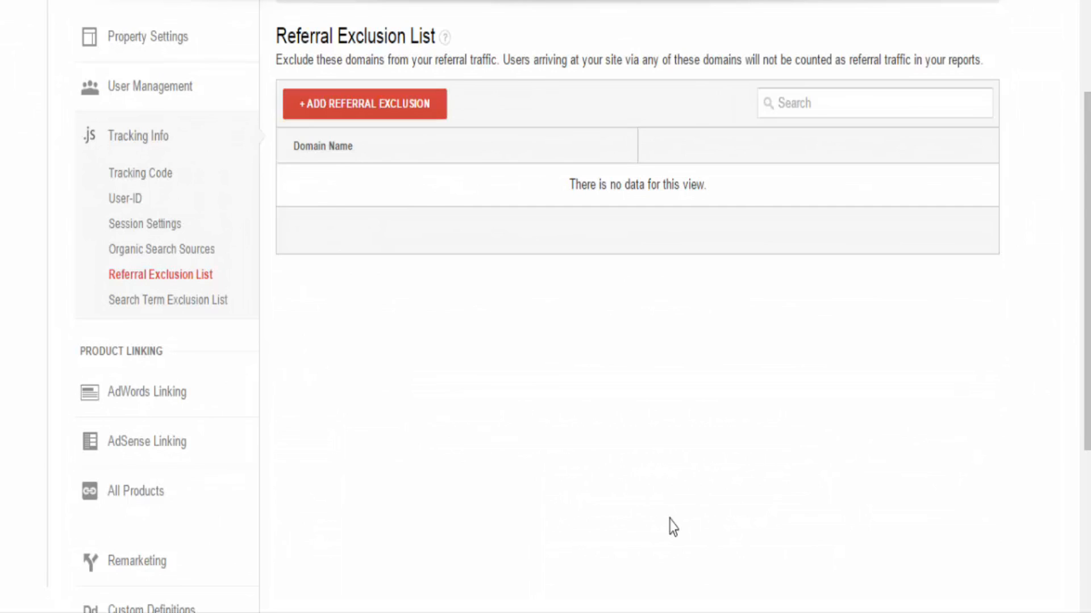
pyautogui.click(168, 300)
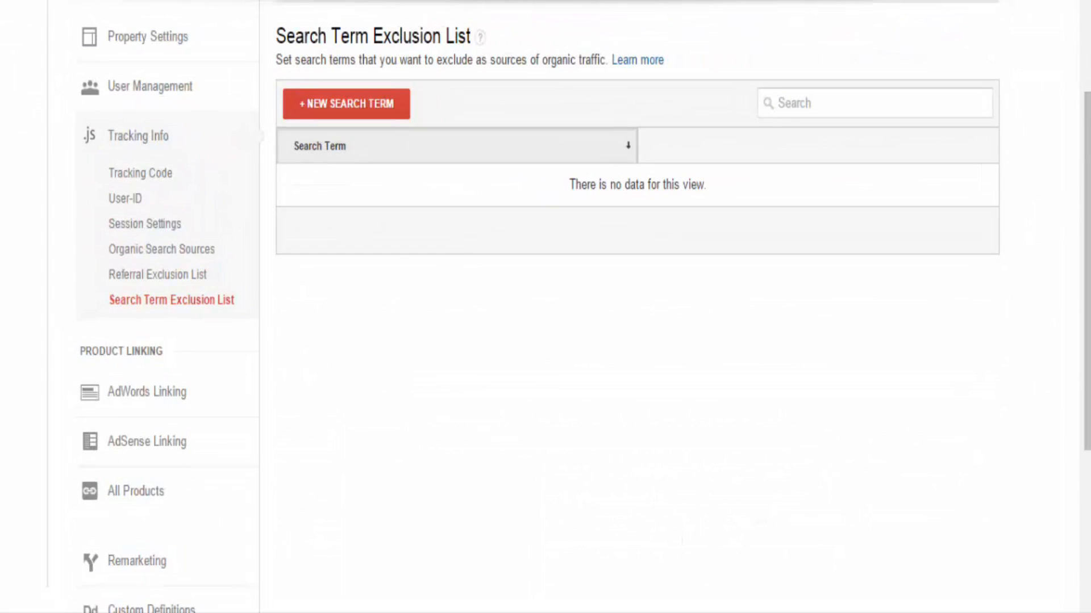